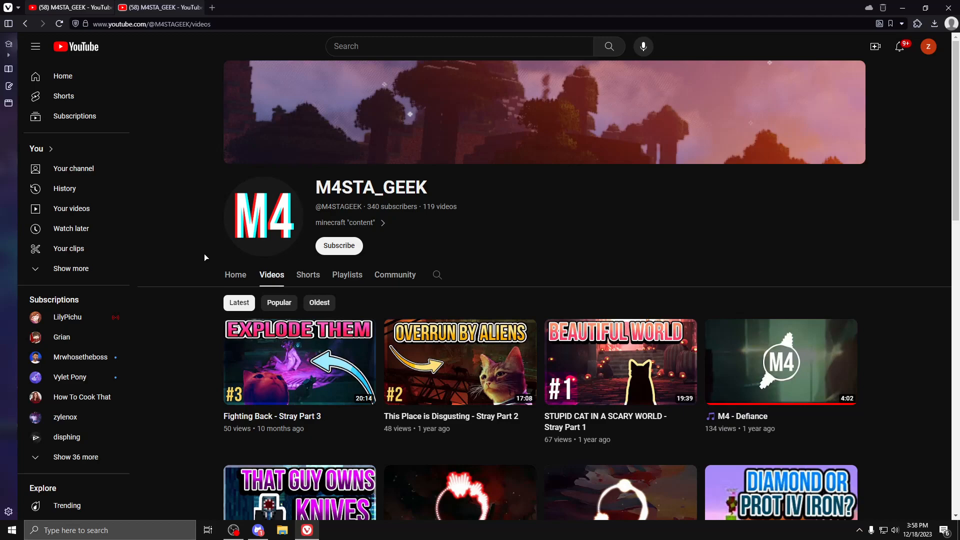
Sort the M4STA_GEEK channel's Videos tab by Popular and scroll through the top uploads.
left_click(234, 530)
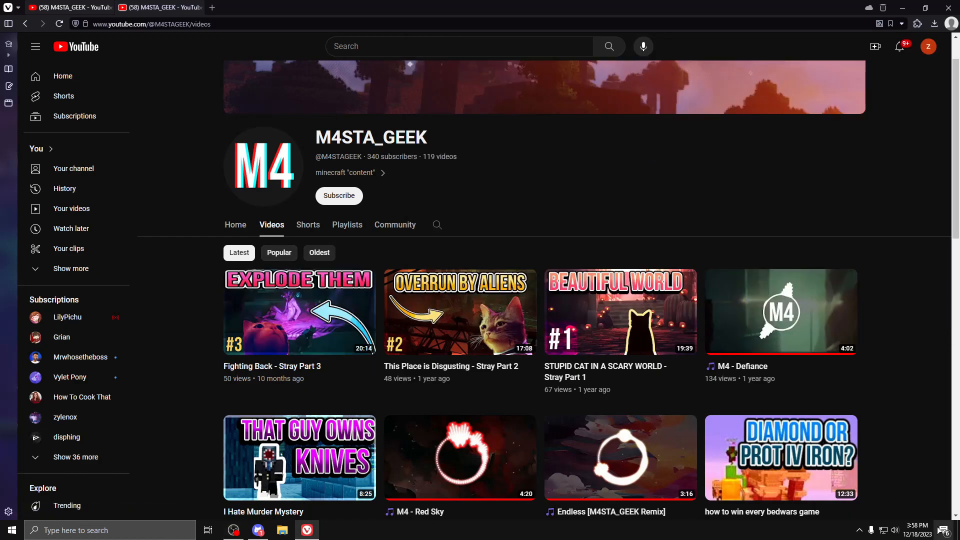
scroll("down", 3)
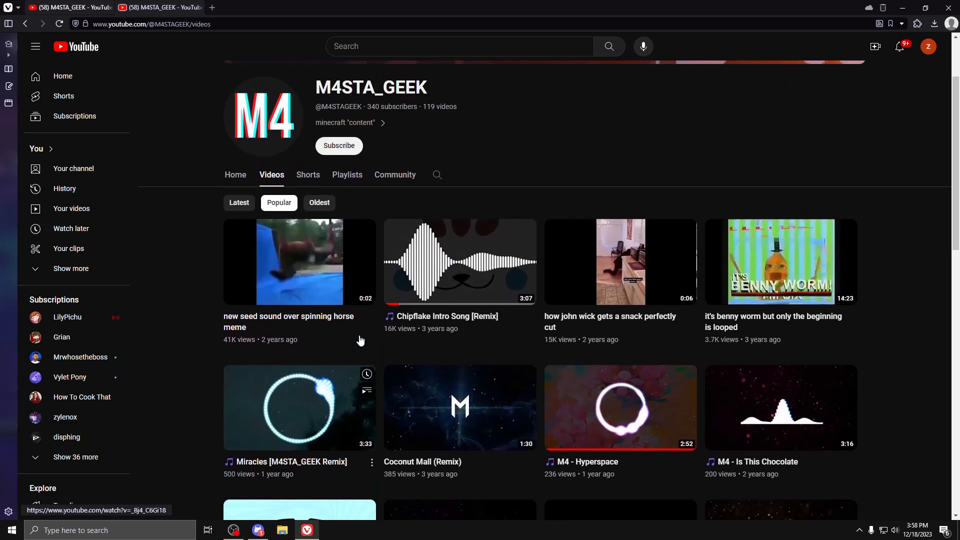
left_click(300, 262)
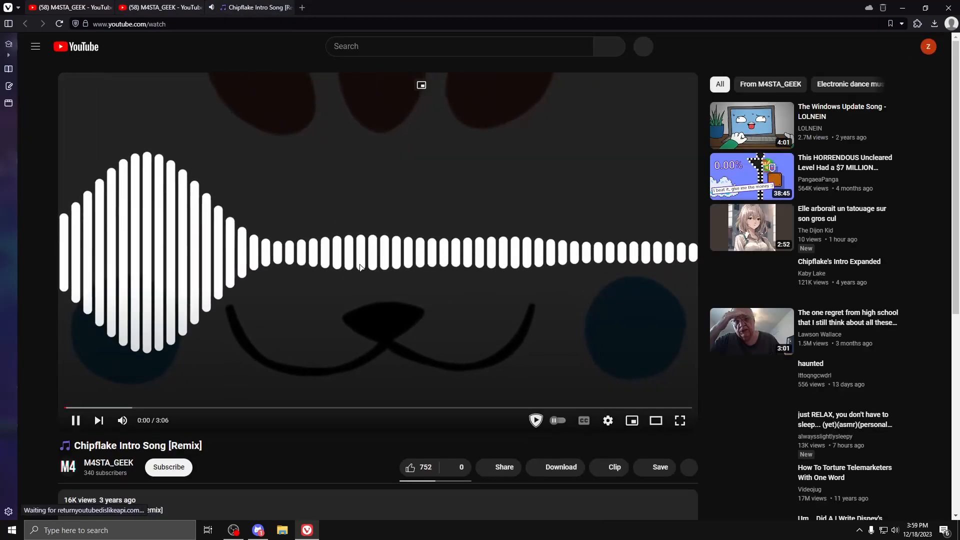
left_click(76, 420)
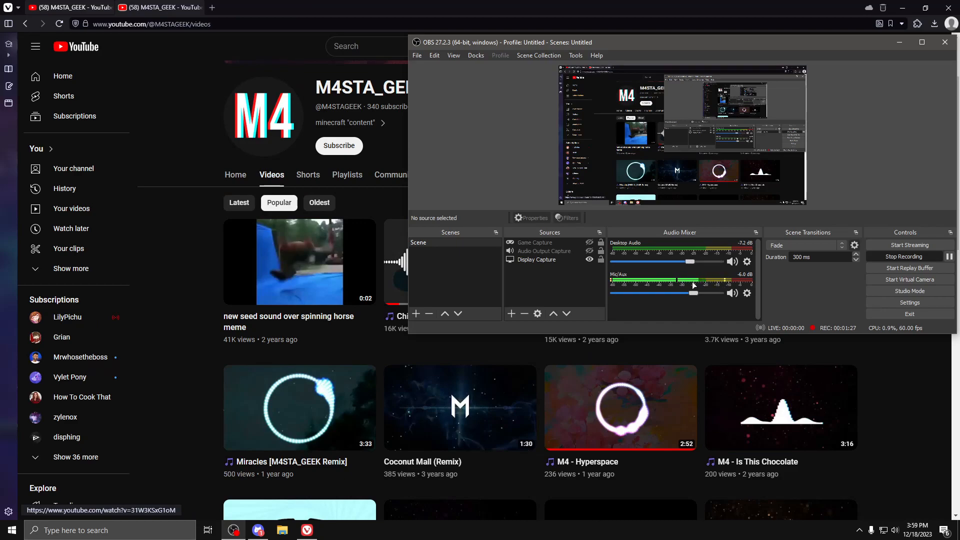
left_click_drag(694, 293, 713, 293)
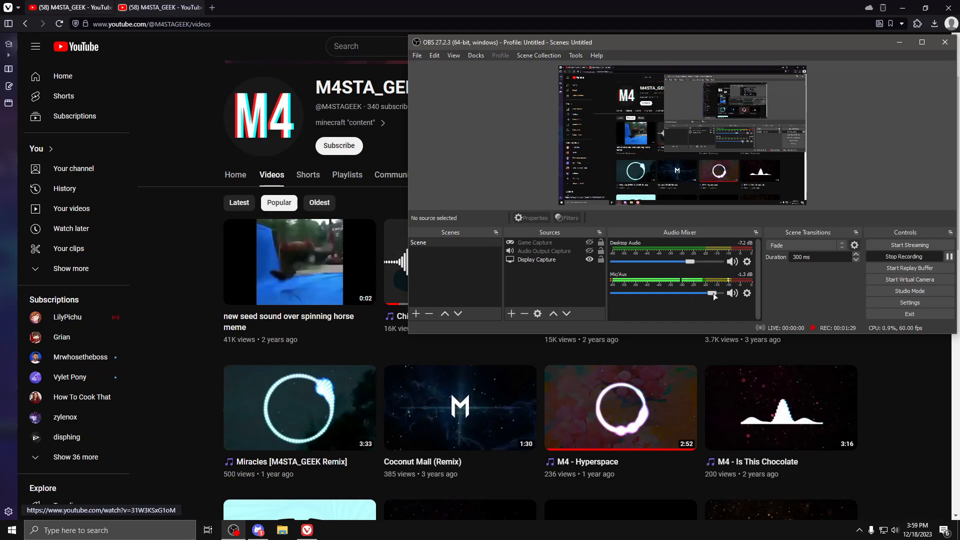
left_click(945, 42)
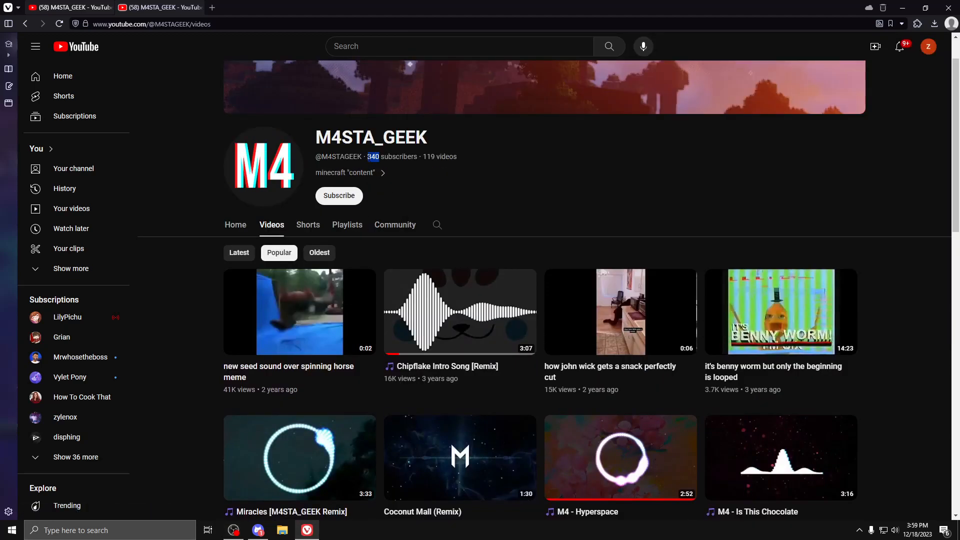
Check the spinning horse meme video's options and flip between the channel's Shorts and Videos tabs.
left_click(371, 366)
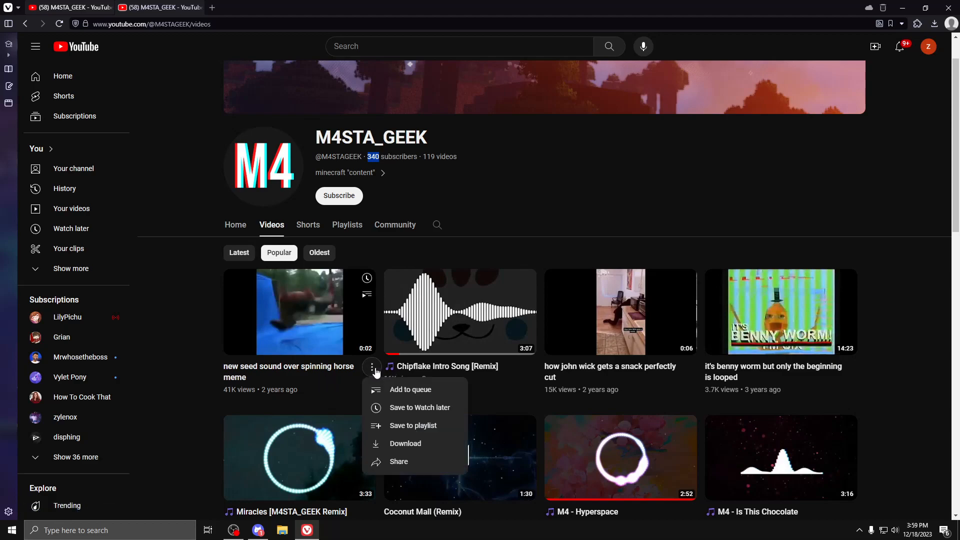
mouse_move(282, 371)
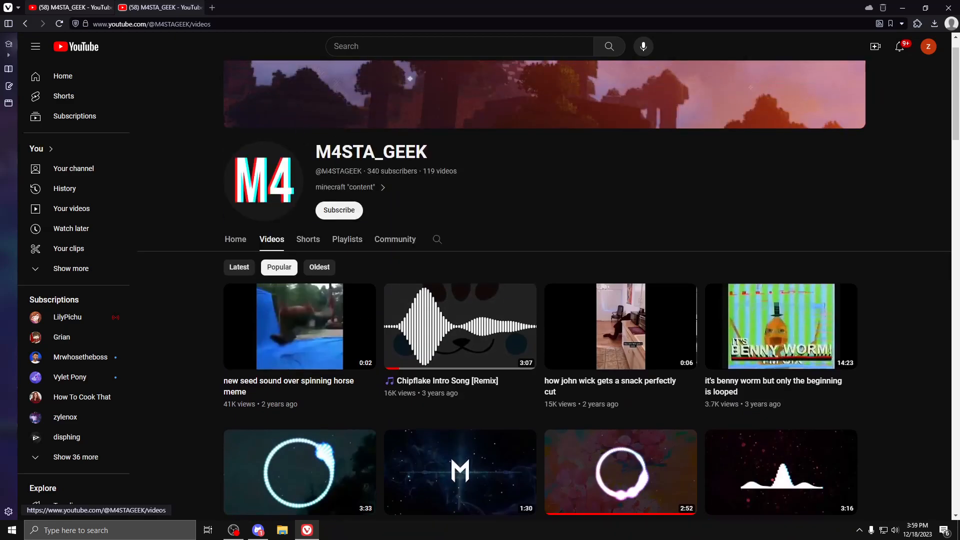
left_click(308, 239)
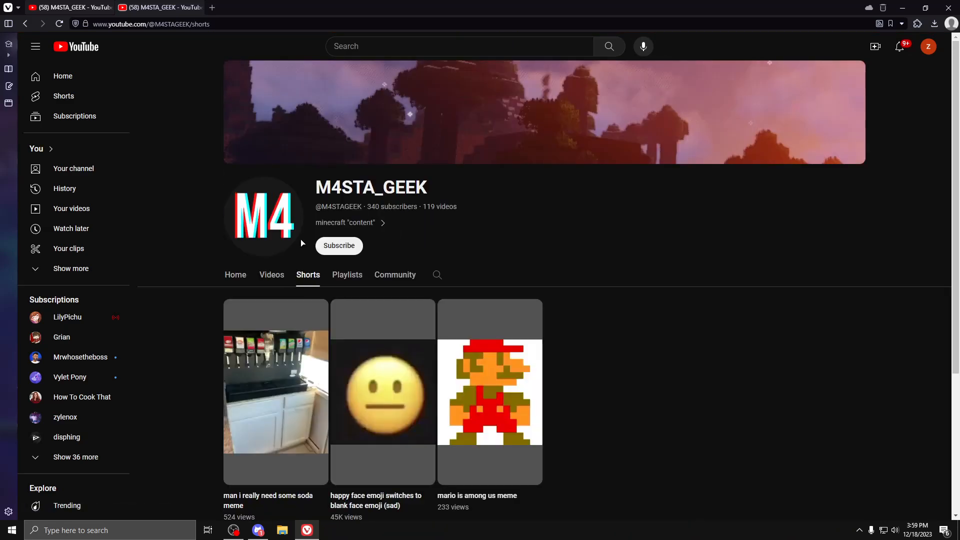
scroll("down", 3)
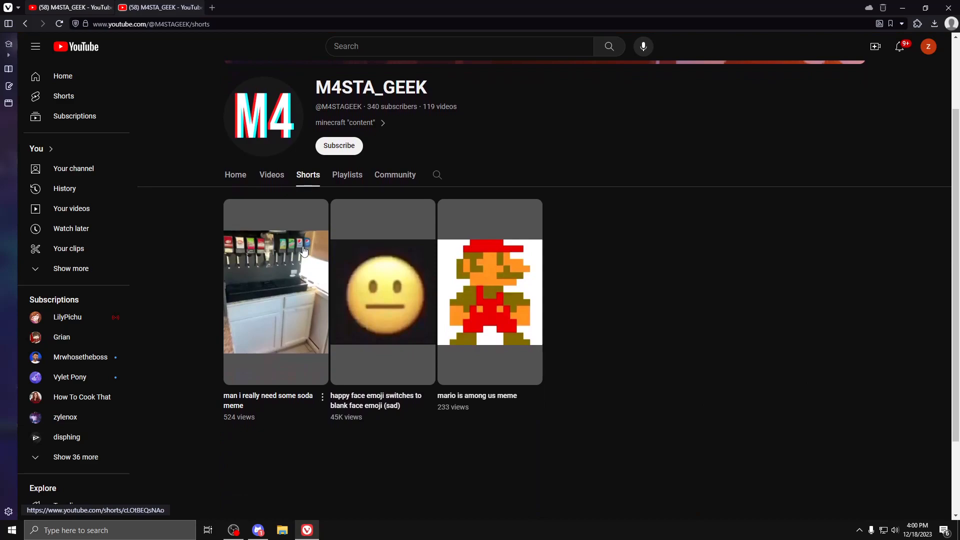
left_click(271, 173)
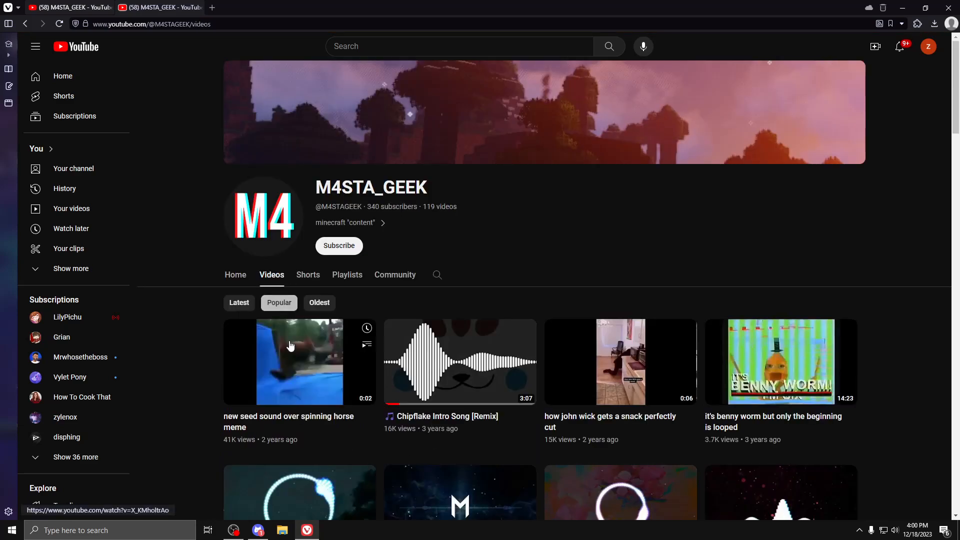
left_click(308, 274)
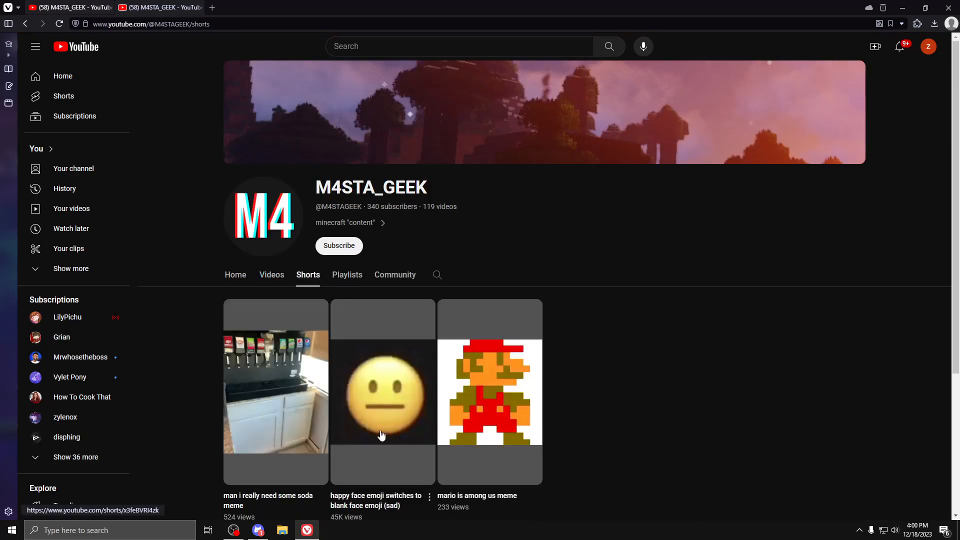
left_click(382, 392)
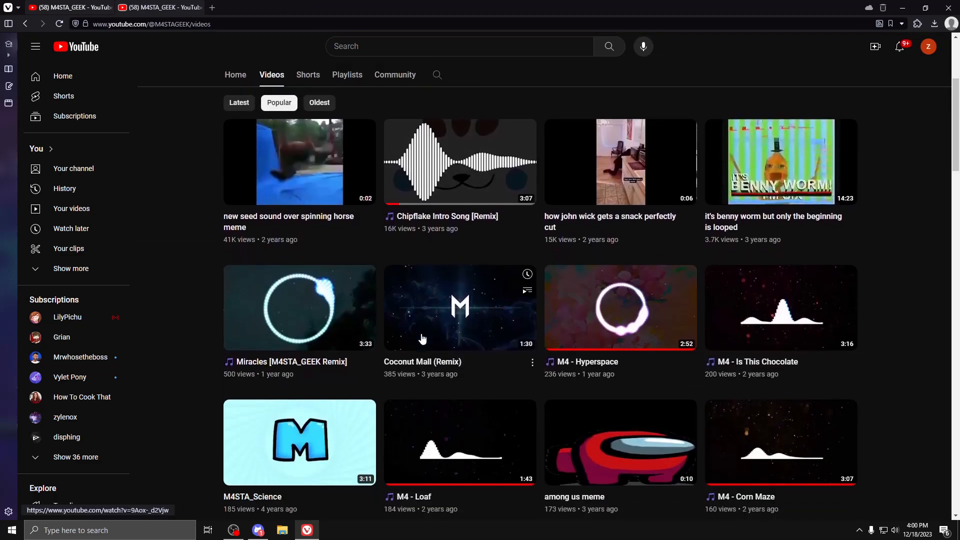
Scroll the video list, then go to the channel's Home page with its For You and Videos rows.
scroll("down", 3)
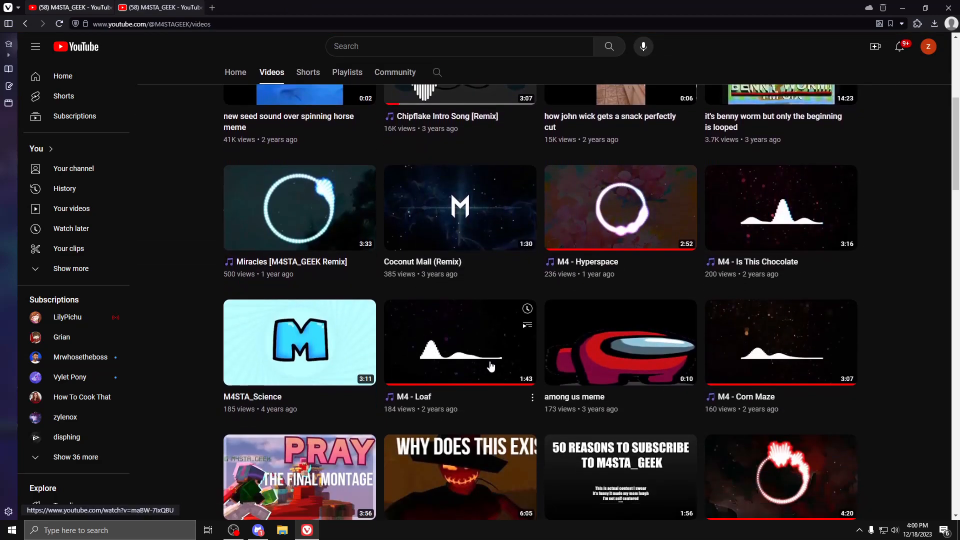
left_click(620, 208)
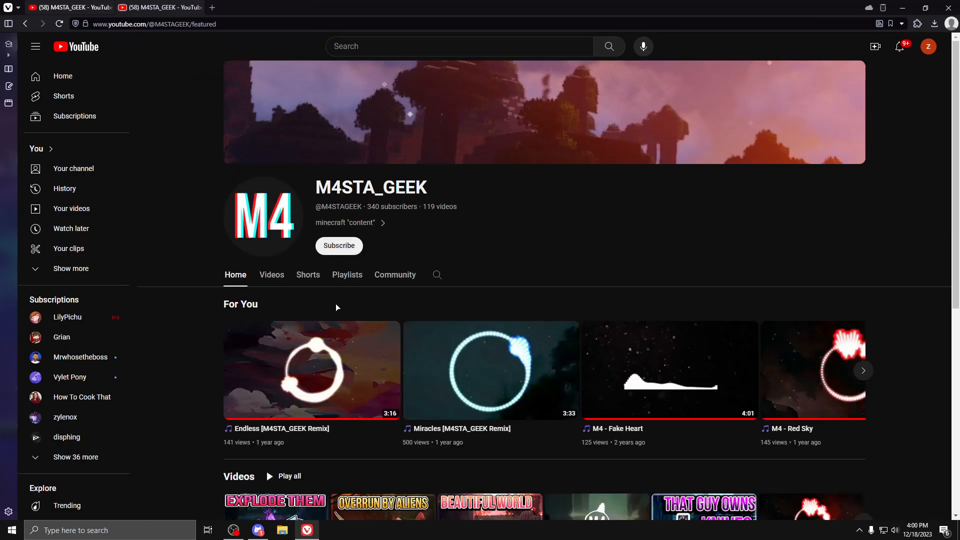
scroll("down", 3)
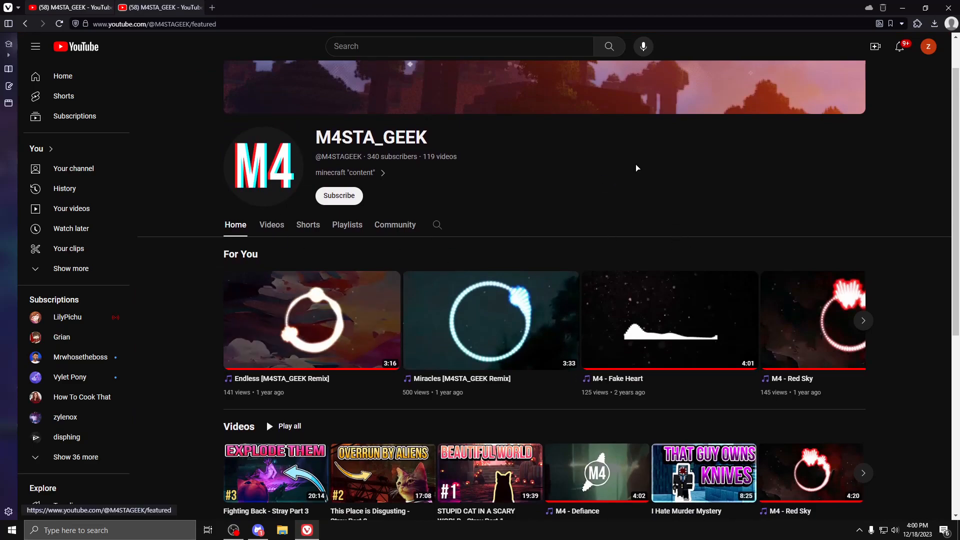
mouse_move(489, 199)
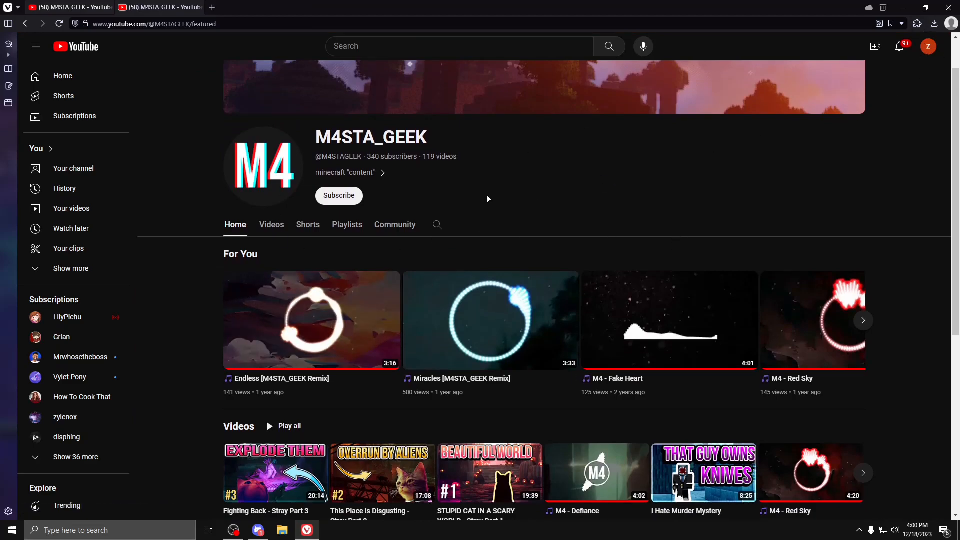
mouse_move(479, 202)
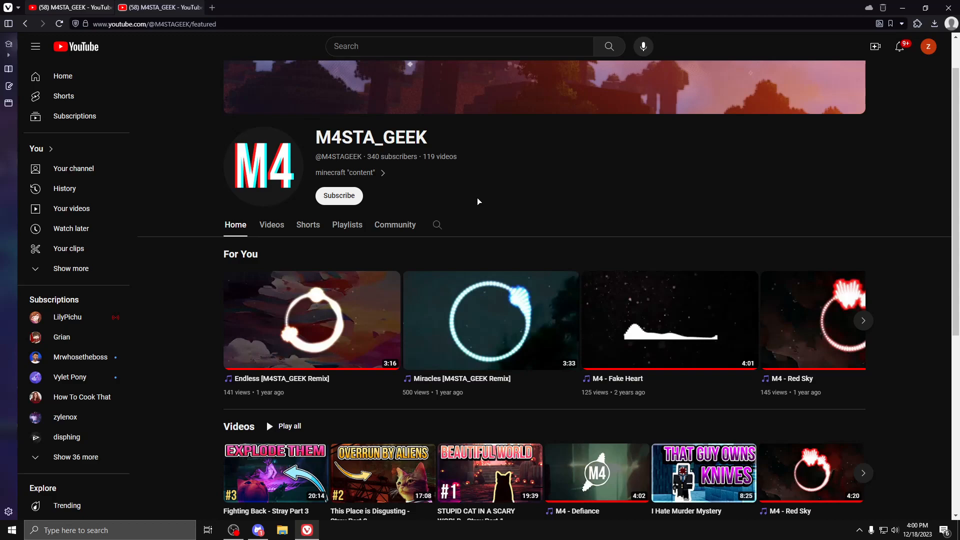
mouse_move(482, 178)
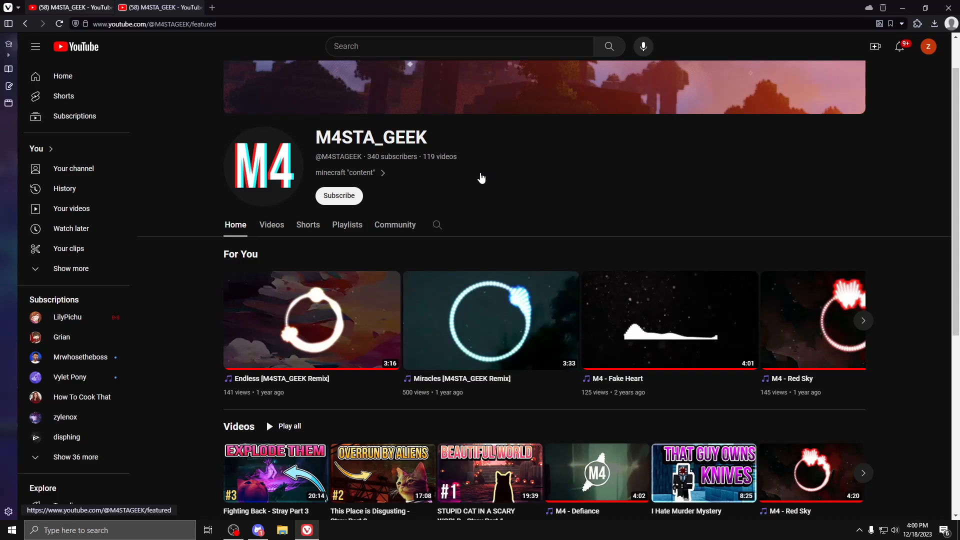
mouse_move(938, 56)
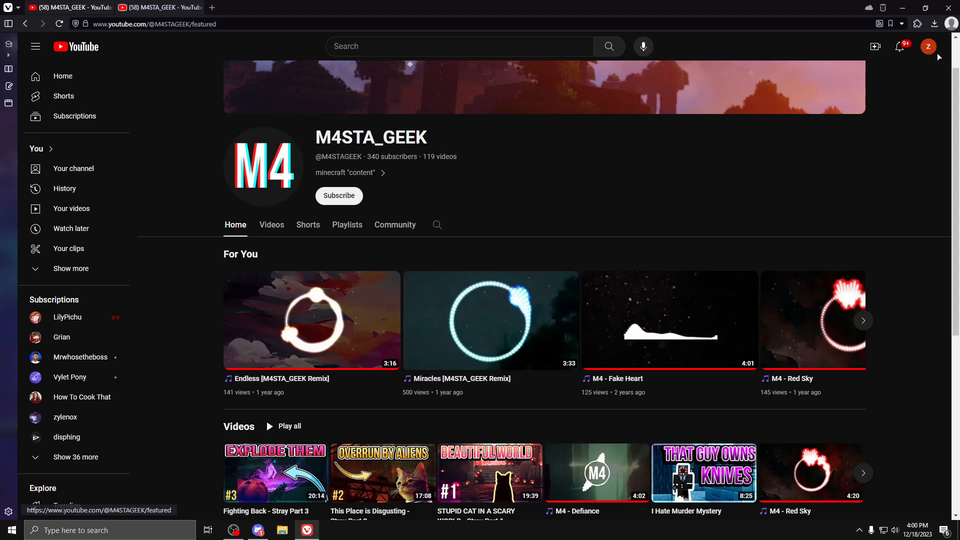
mouse_move(798, 192)
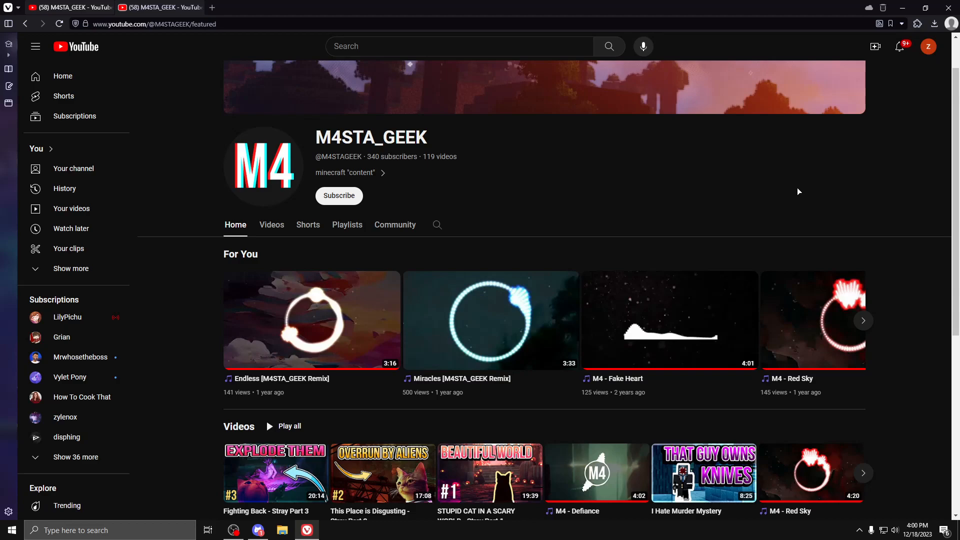
mouse_move(271, 230)
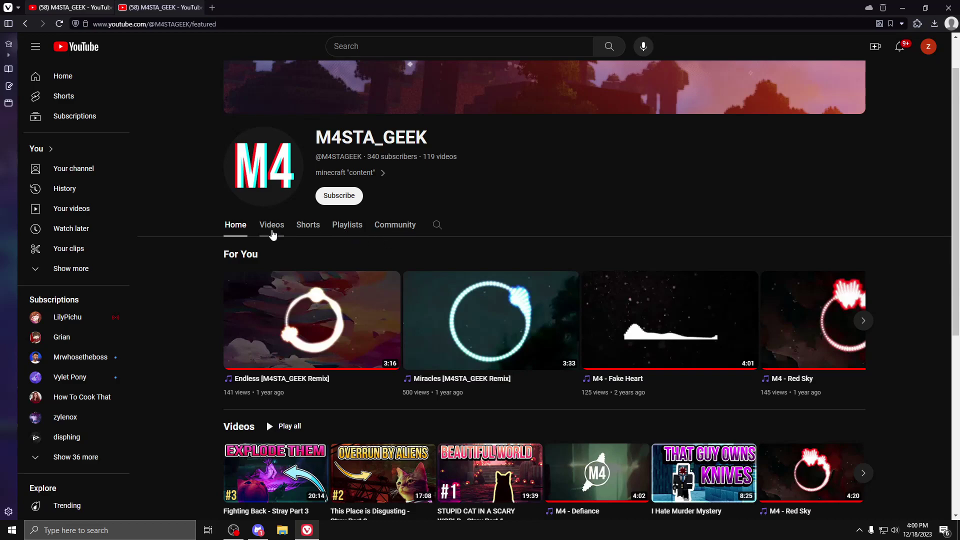
scroll("down", 3)
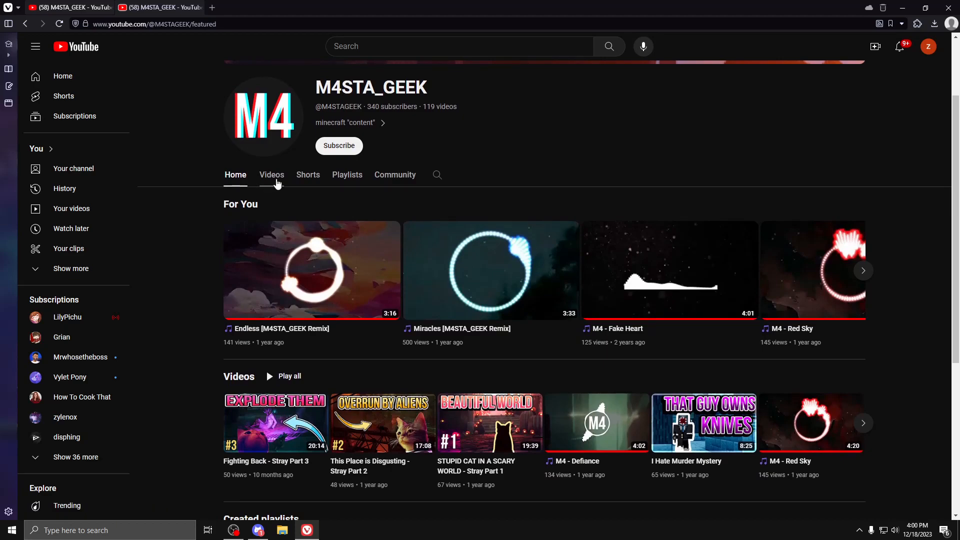
Show the channel's full Videos list sorted by Popular, led by the spinning horse meme video.
left_click(271, 174)
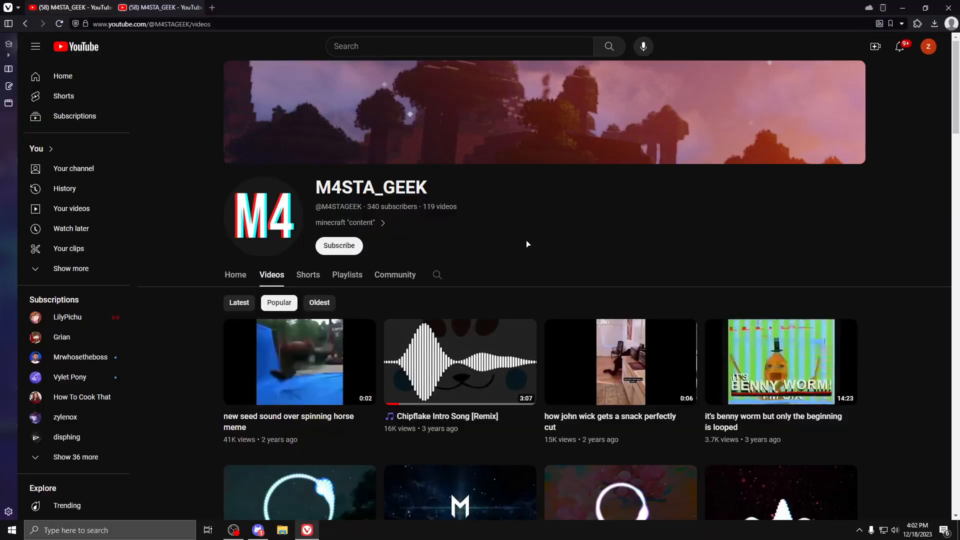
Scroll the popular videos, then review the channel's four created playlists on the Playlists tab.
scroll("down", 3)
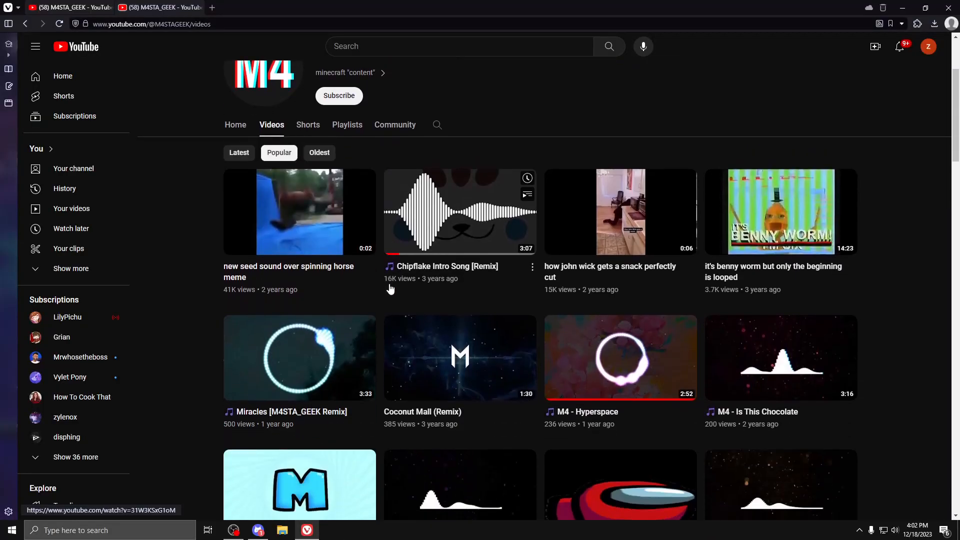
scroll("down", 3)
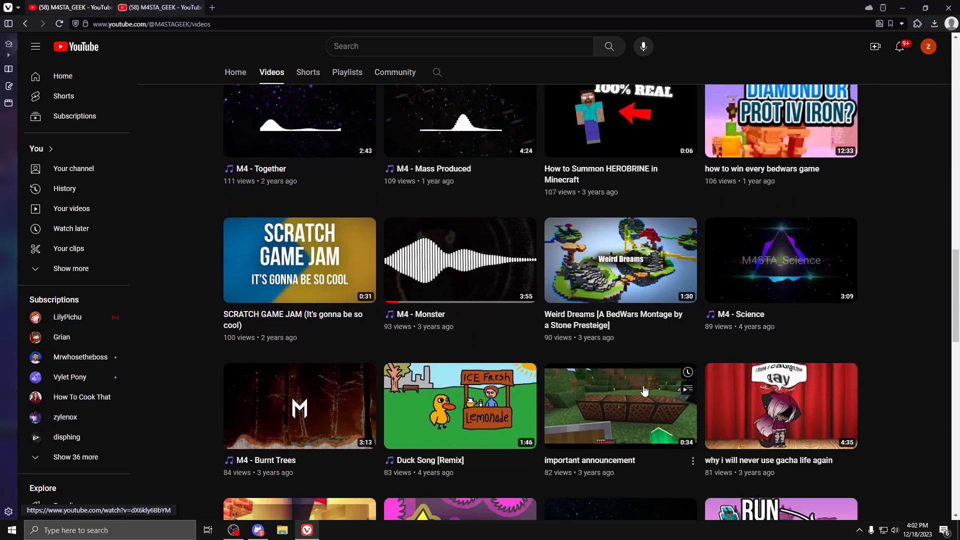
left_click(347, 72)
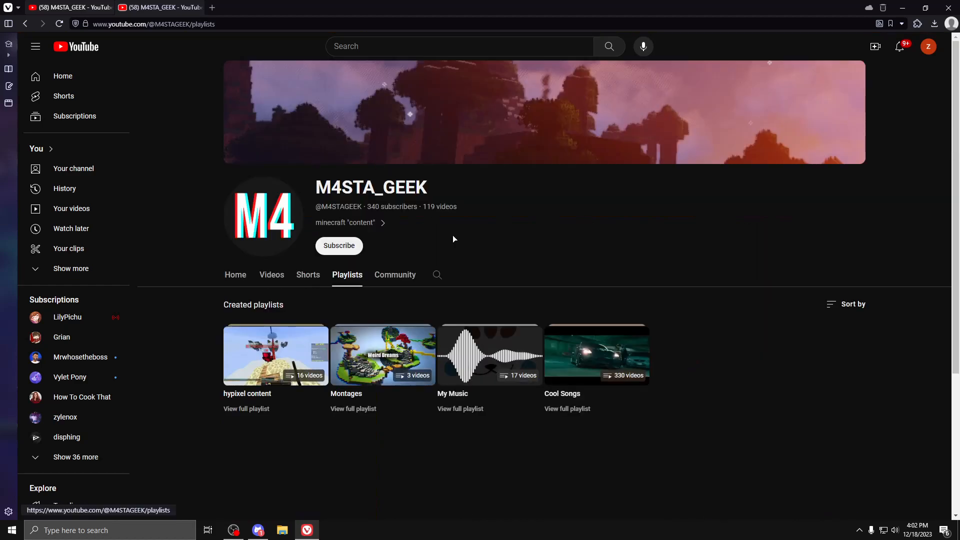
scroll("down", 3)
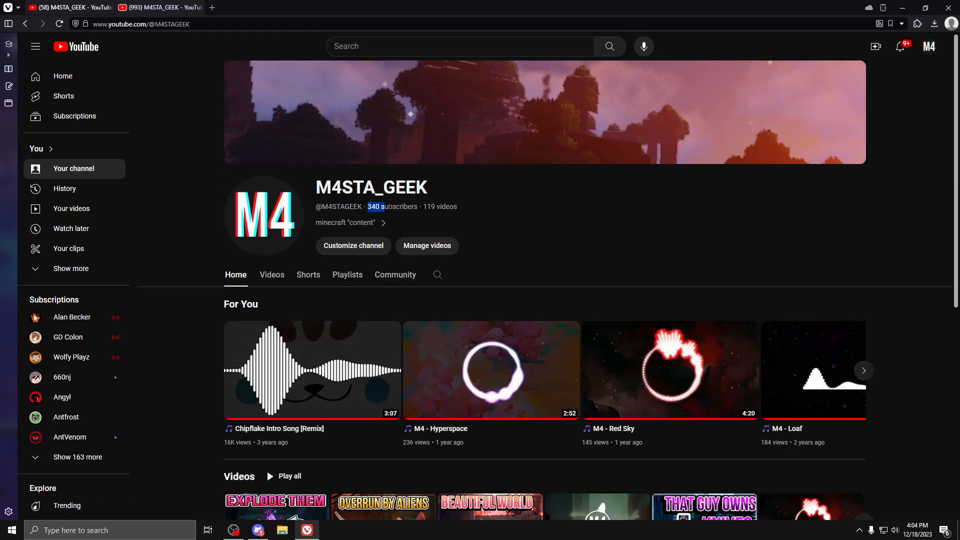
Browse the Videos tab and list uploads Latest first, starting with Fighting Back - Stray Part 3.
scroll("down", 3)
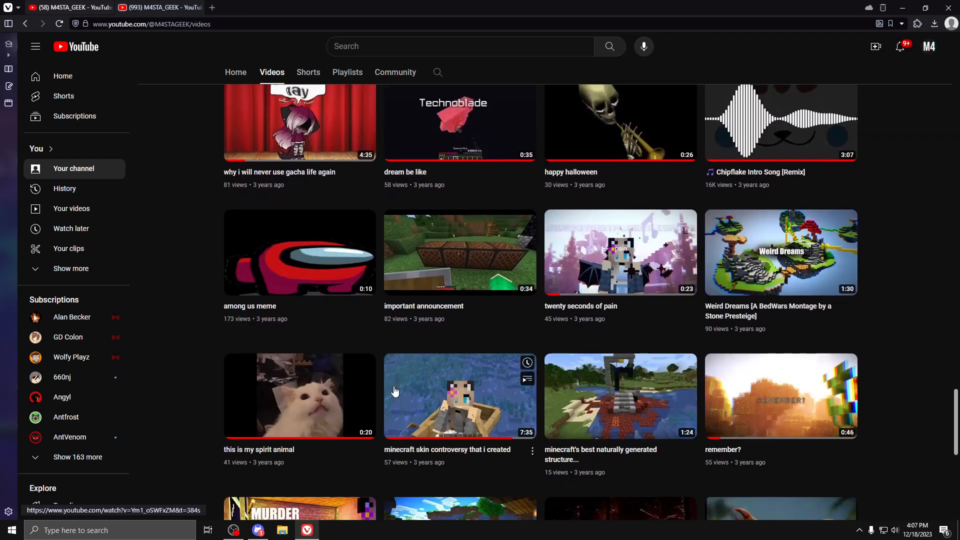
scroll("down", 3)
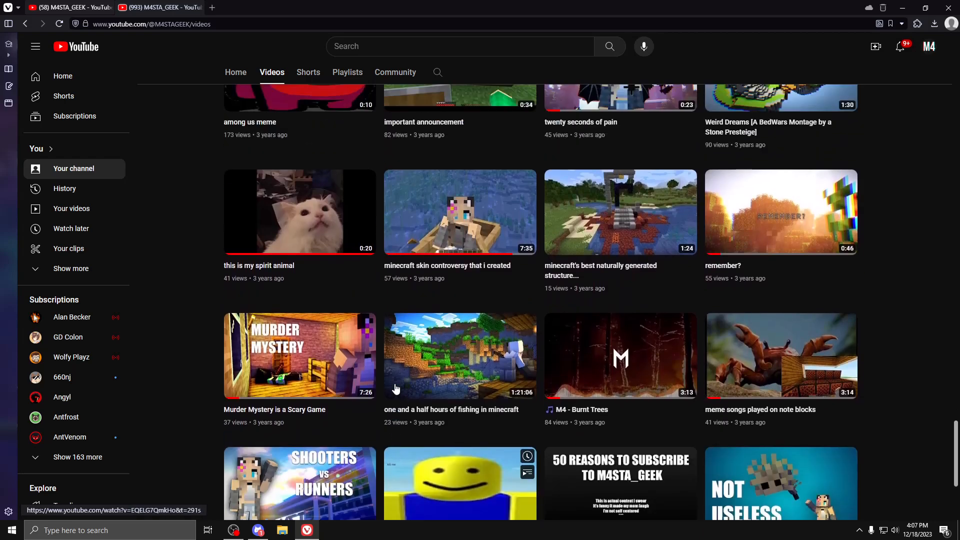
left_click(460, 212)
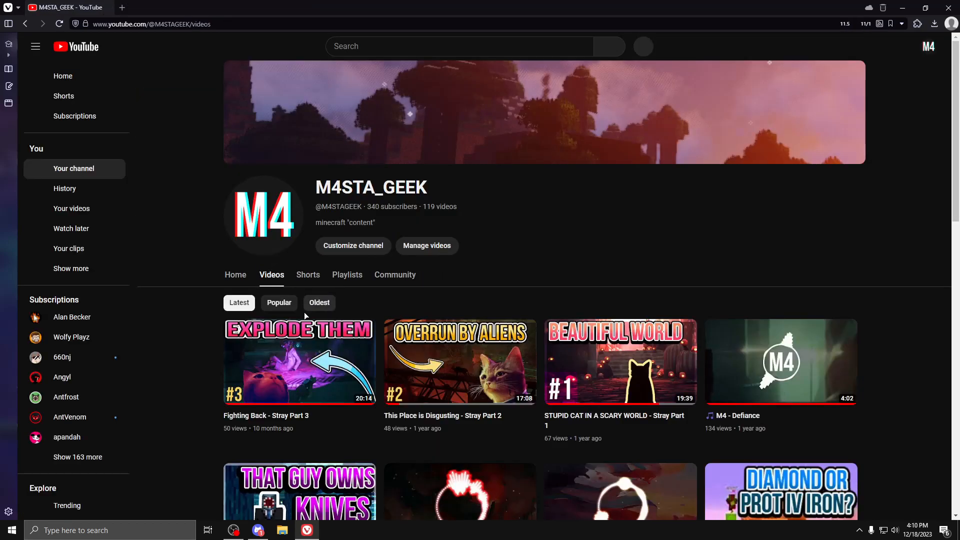
Play the two-year-old video 'i ruined peoples lives by blowing up their boats'.
scroll("down", 3)
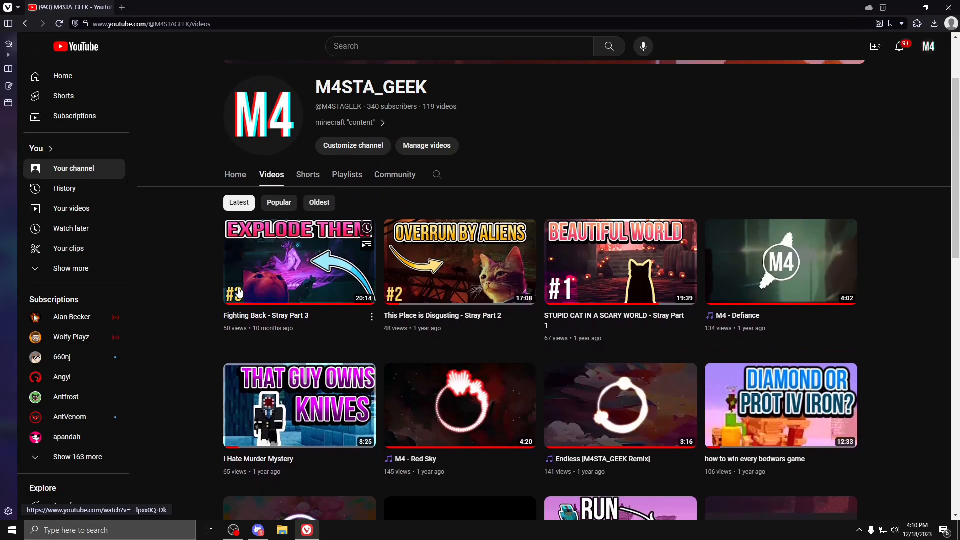
mouse_move(205, 280)
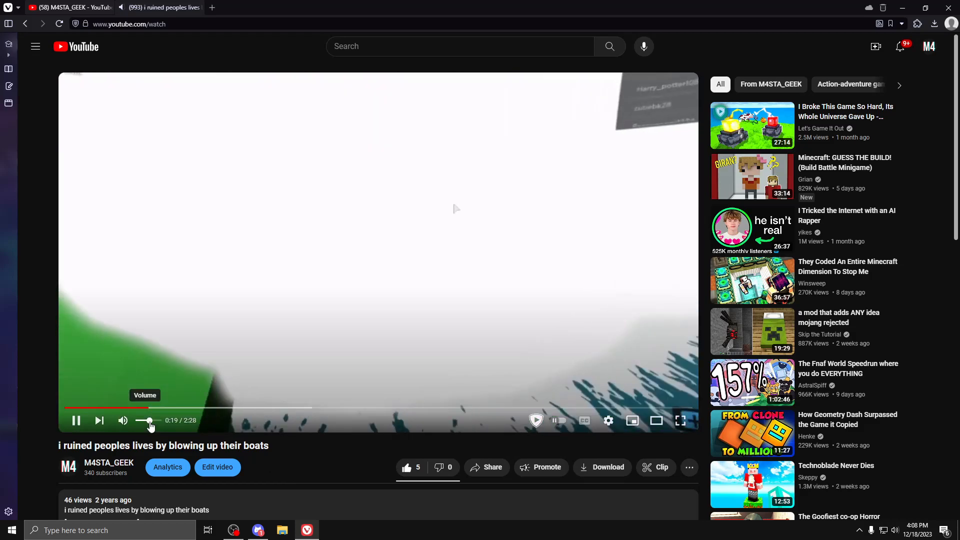
left_click(76, 420)
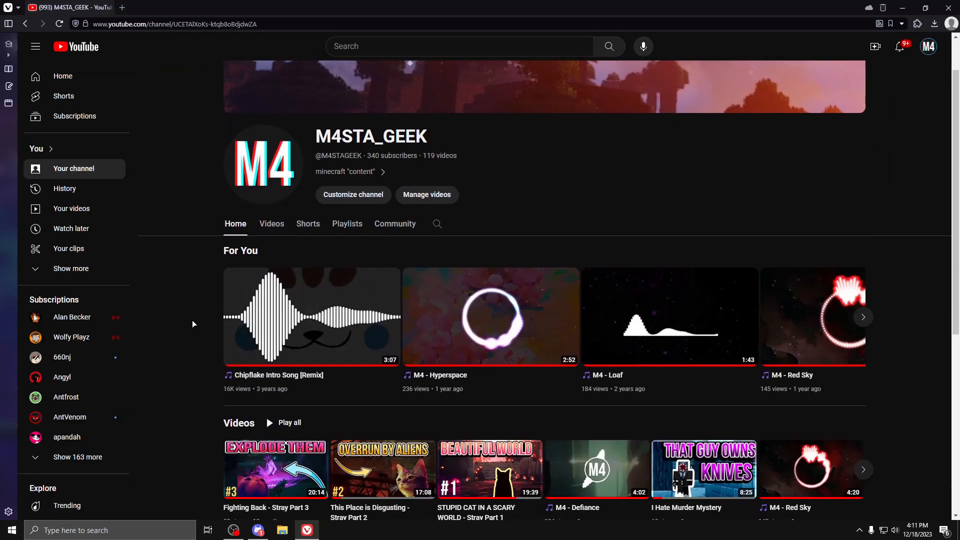
Return to the channel's Videos tab listing uploads Latest first and scroll down the list.
left_click(271, 224)
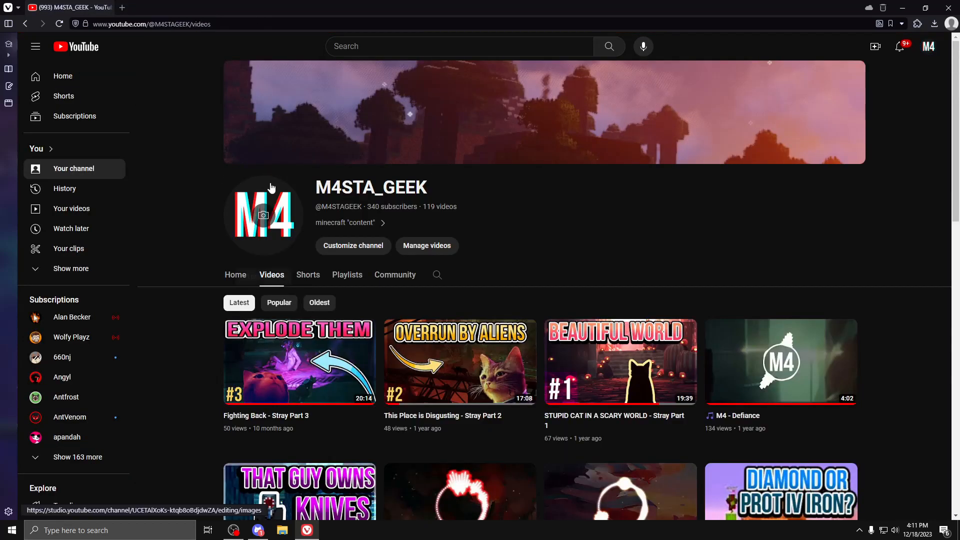
scroll("down", 3)
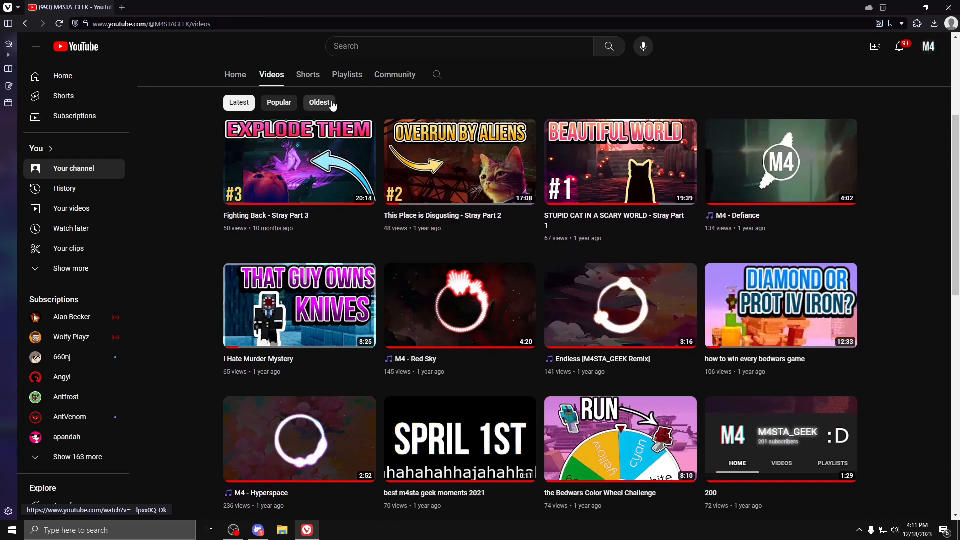